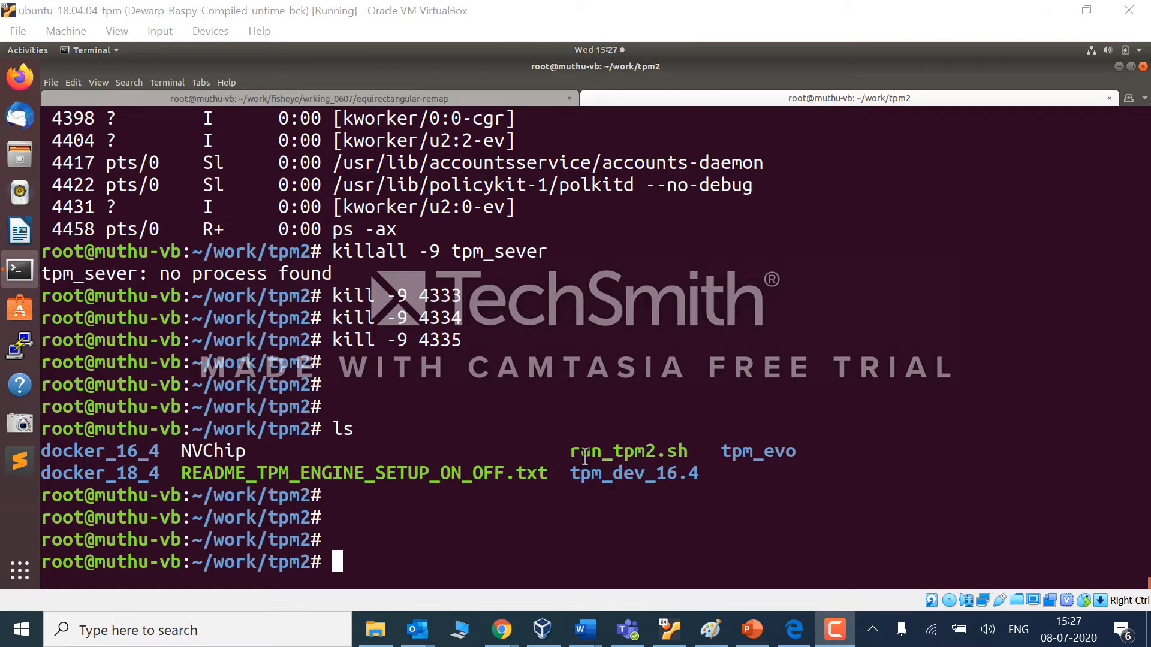
mouse_move(417, 546)
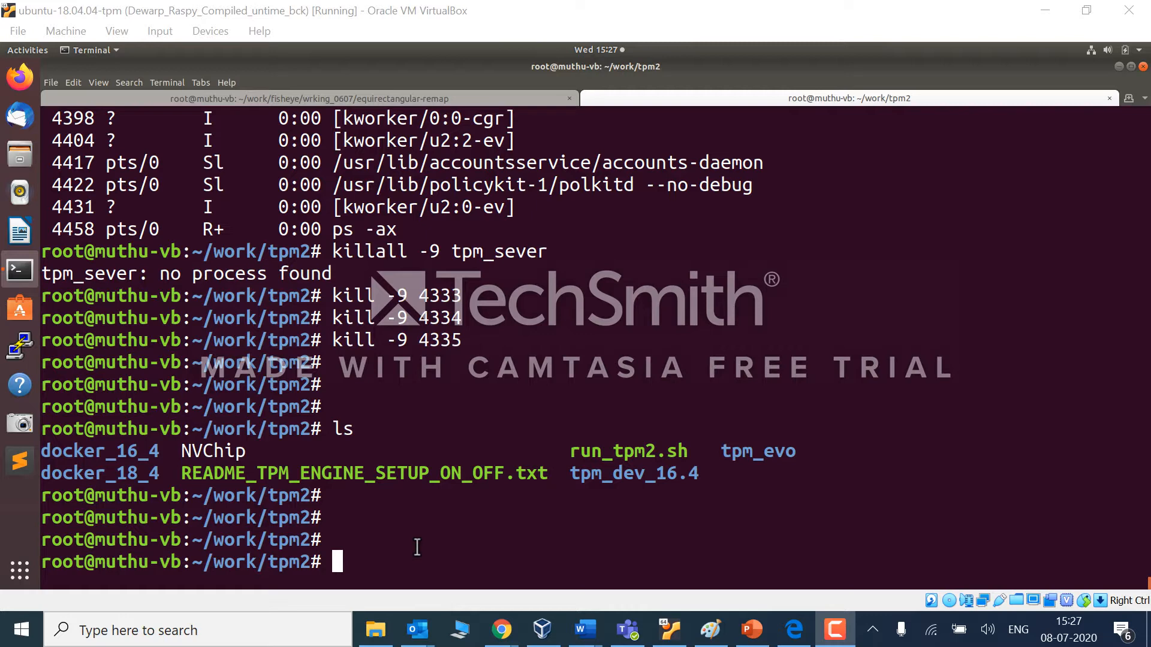
mouse_move(322, 512)
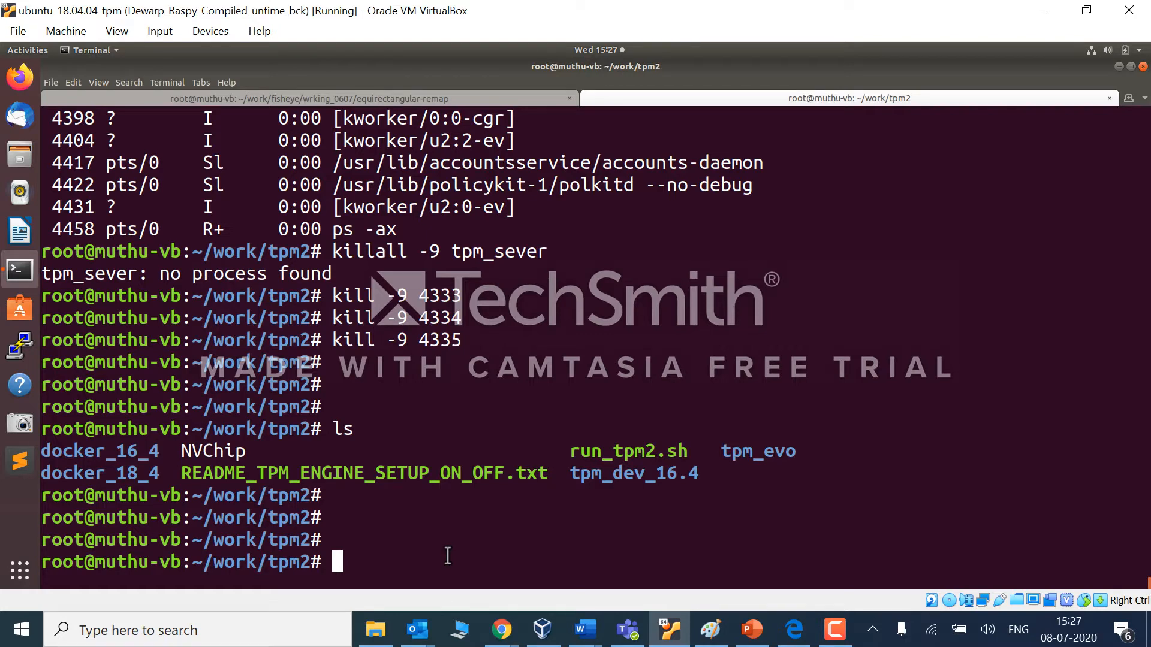
List the folder and review run_tpm2.sh in vi before running it
text(ls)
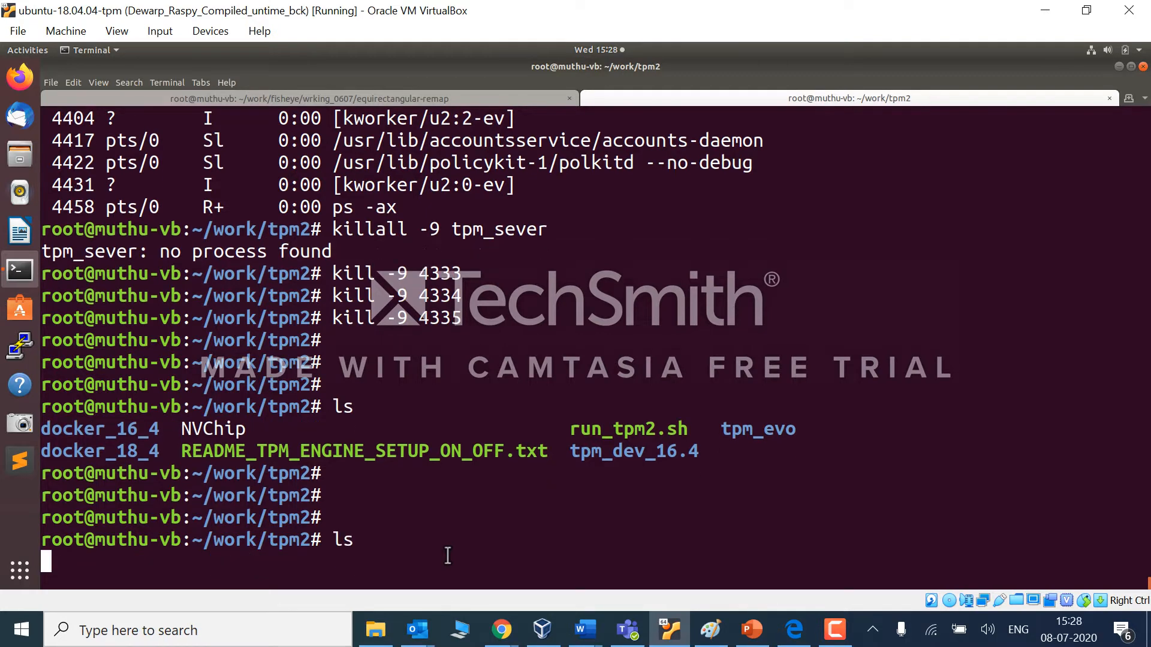
text(vi run_tpm2.sh)
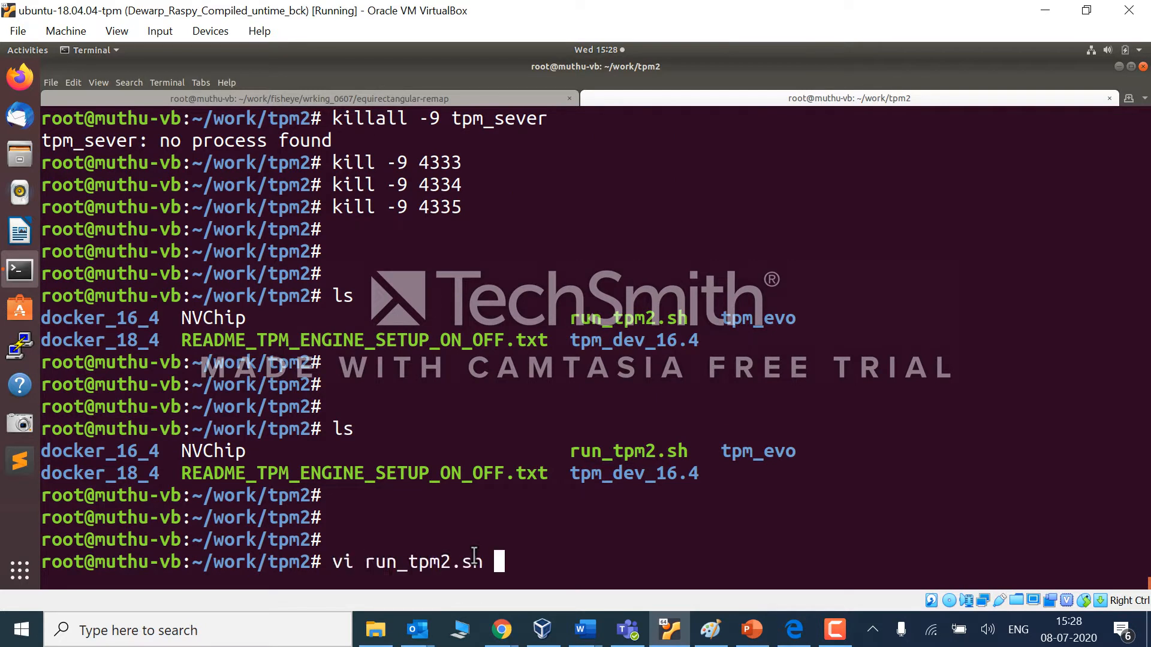
key(Return)
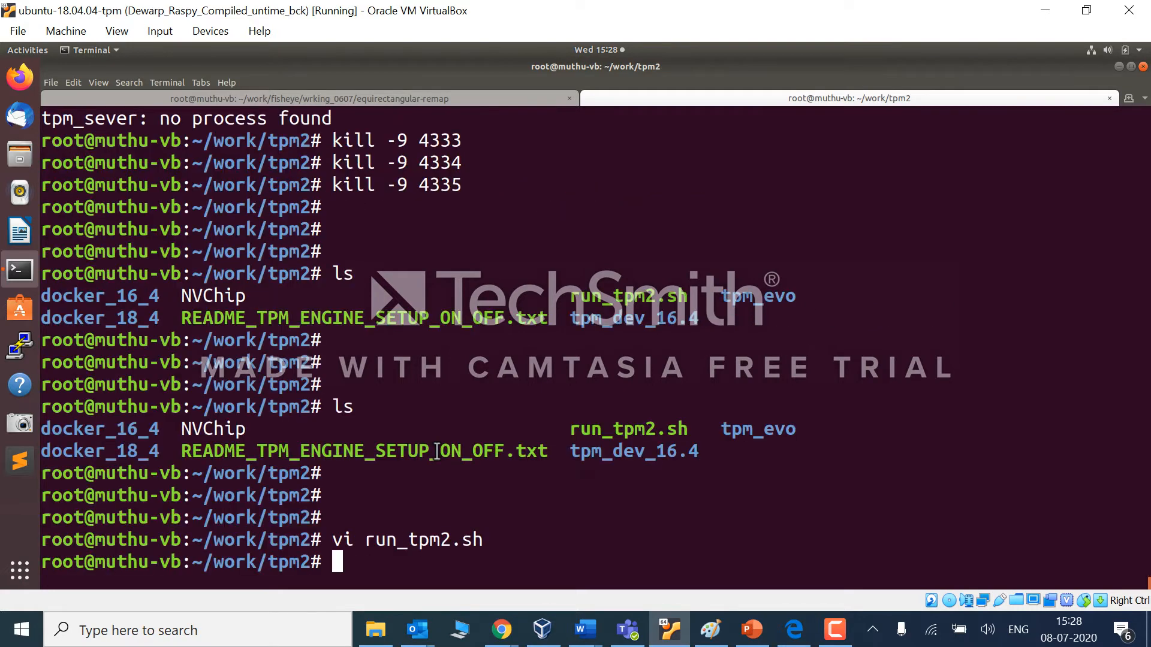
Execute ./run_tpm2.sh to start tpm_server, tpm2-abrmd and dbus-daemon
text(./run_tpm2.sh)
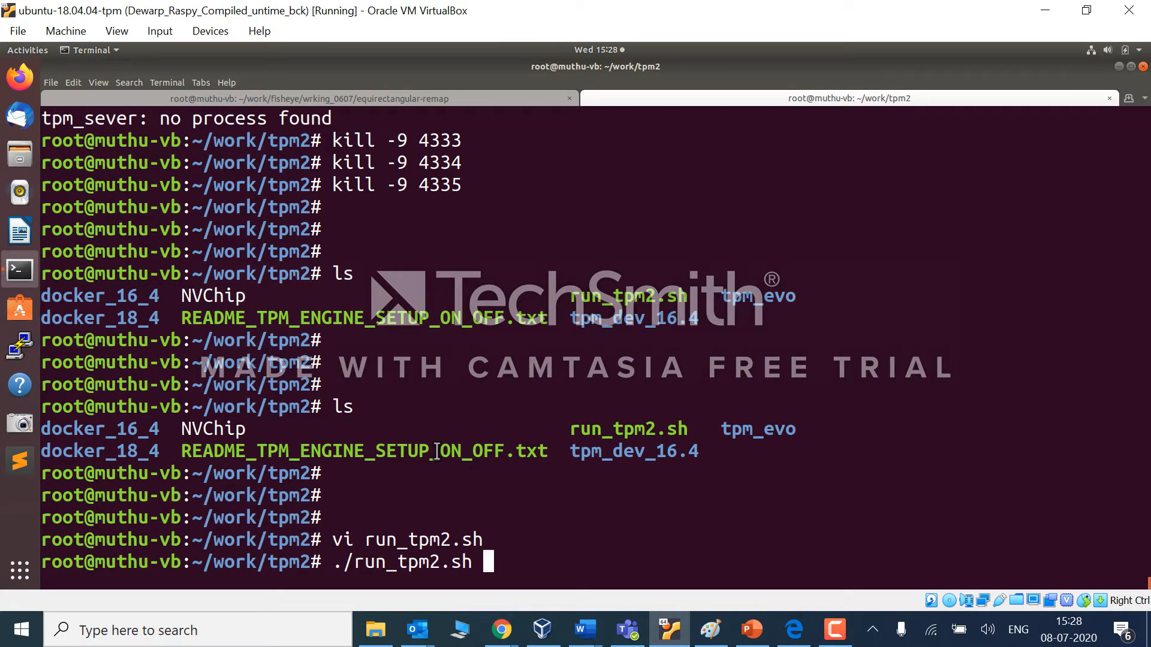
key(Return)
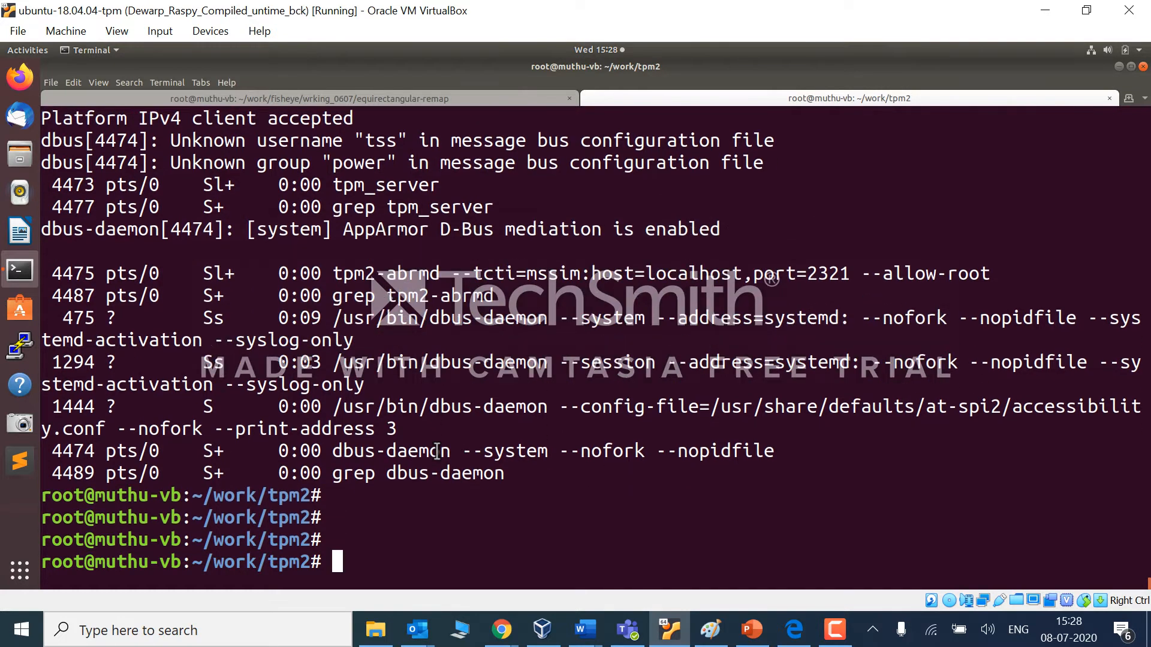
Show a full ps -ax listing confirming tpm_server, dbus-daemon and tpm2-abrmd are running
text(ls)
text(p)
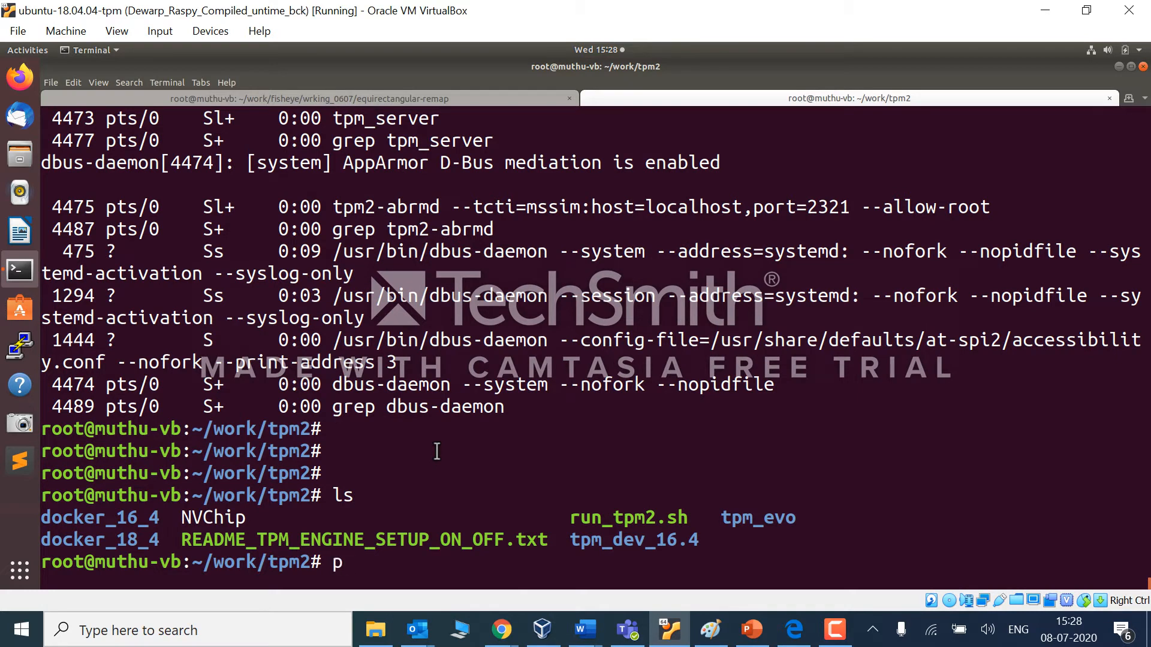
text(s -ax)
key(Return)
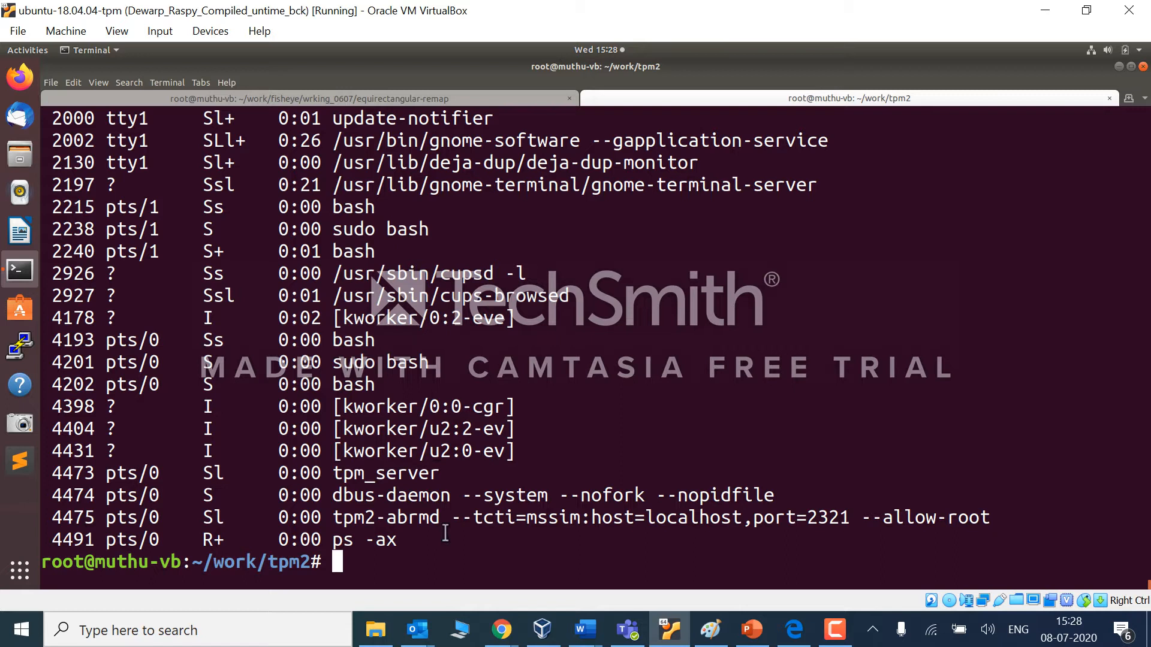
double_click(384, 474)
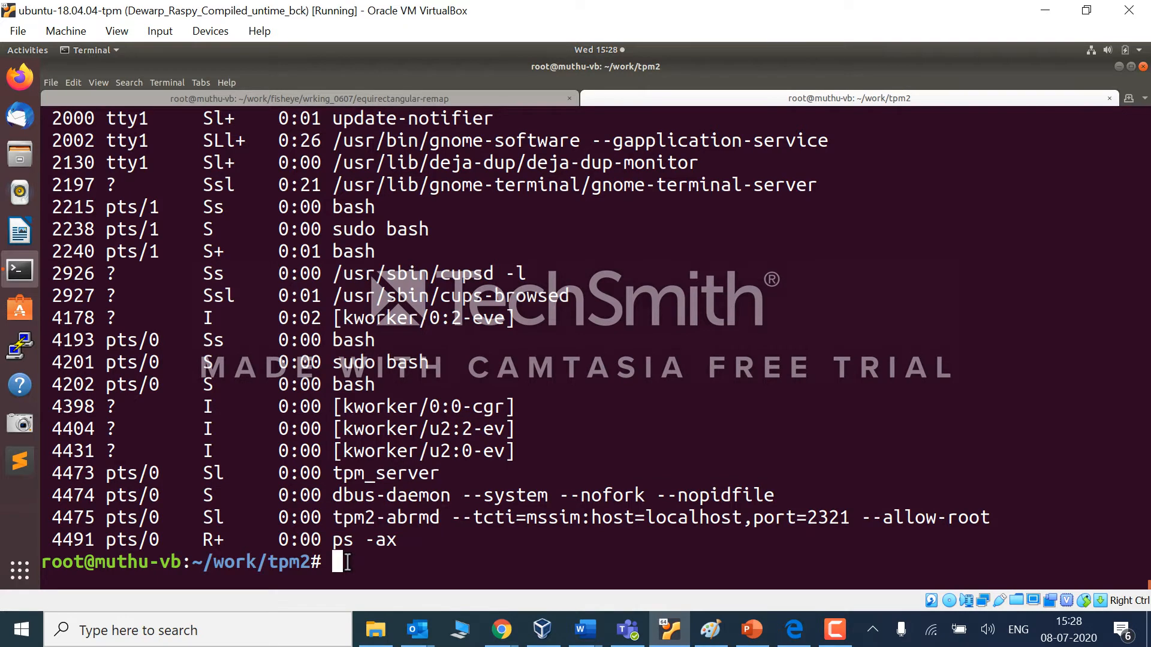
Tab-complete the tpm_ and tpm2 names and run tpm2_nvlist, which fails to load tabrmd
text(ls)
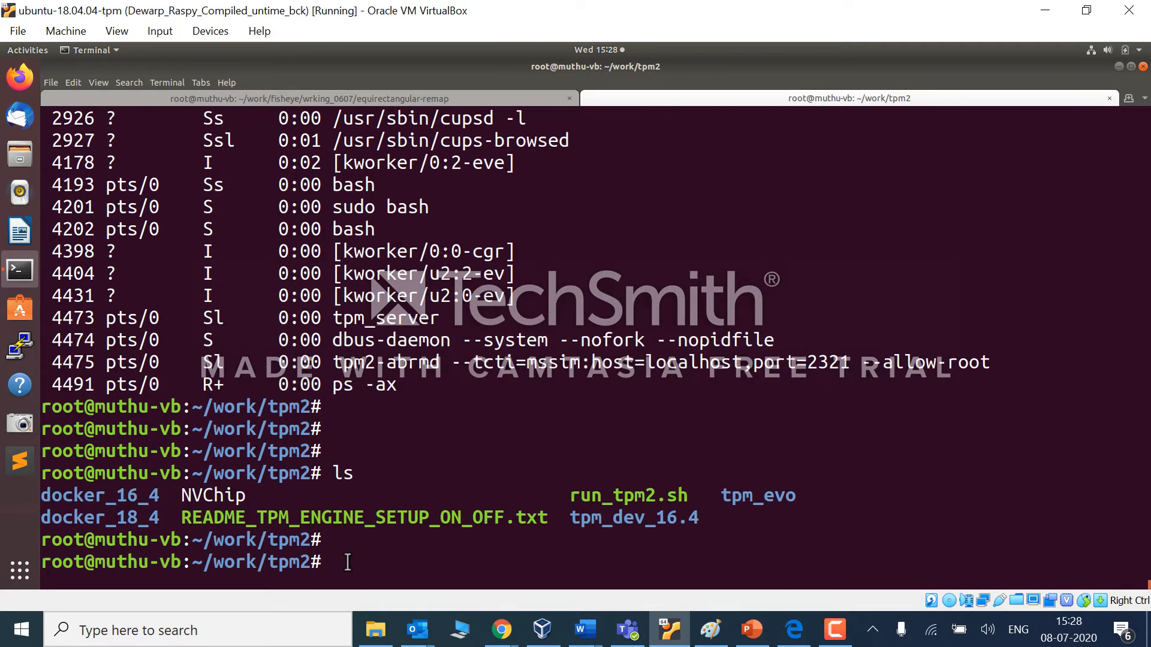
text(.)
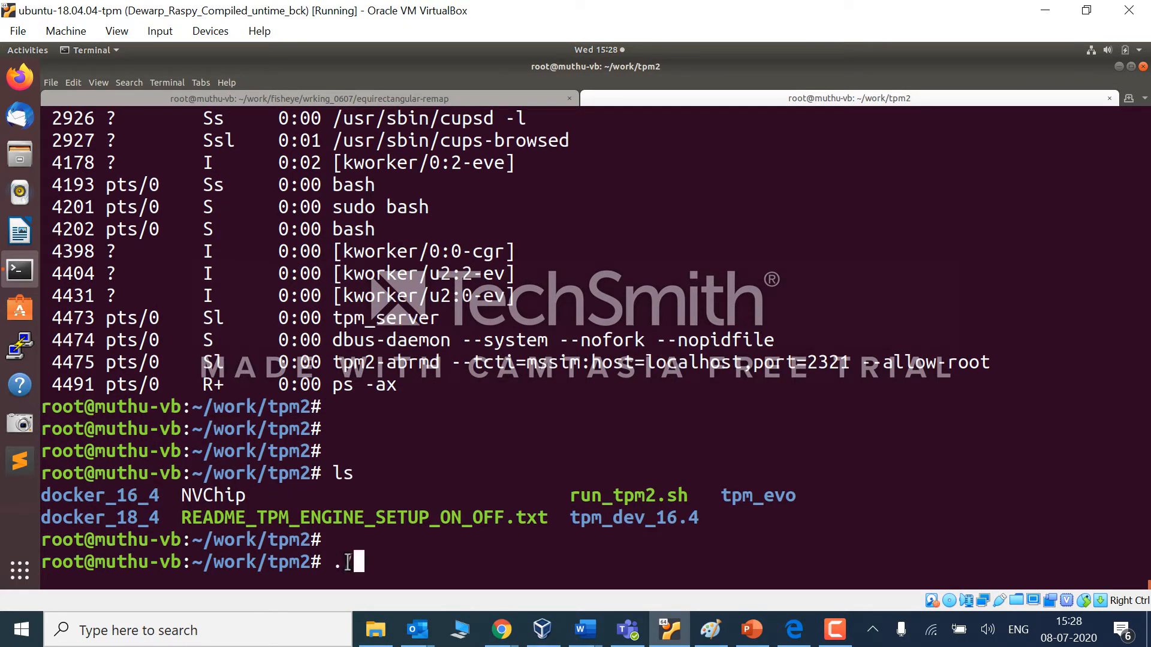
text(tpm_)
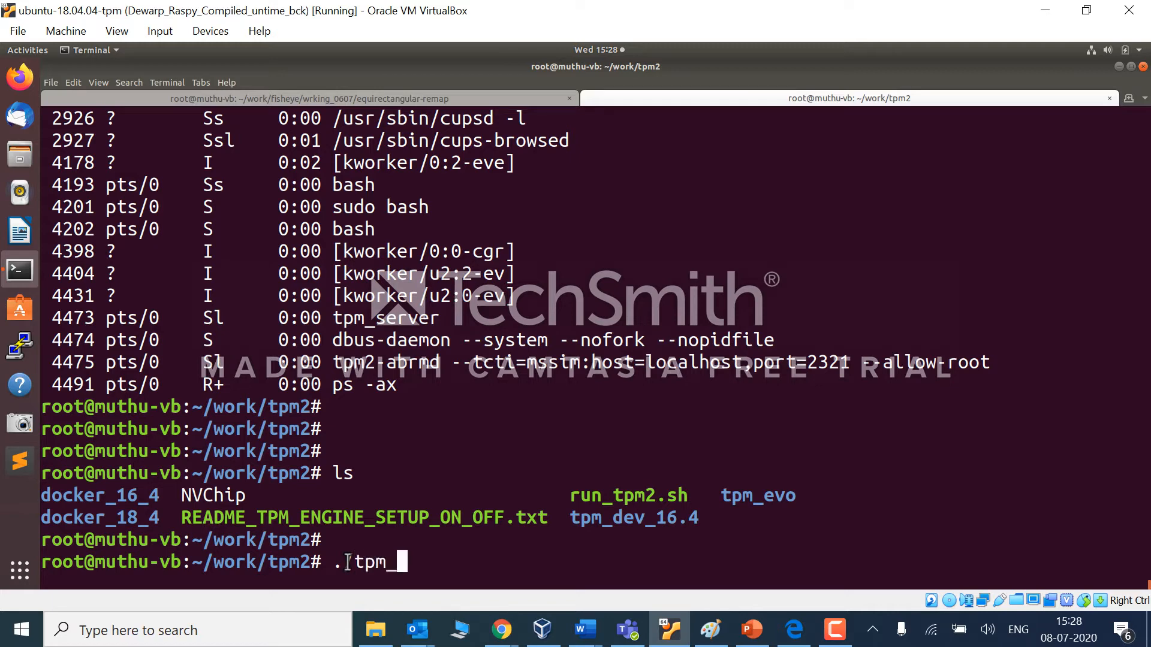
key(tab)
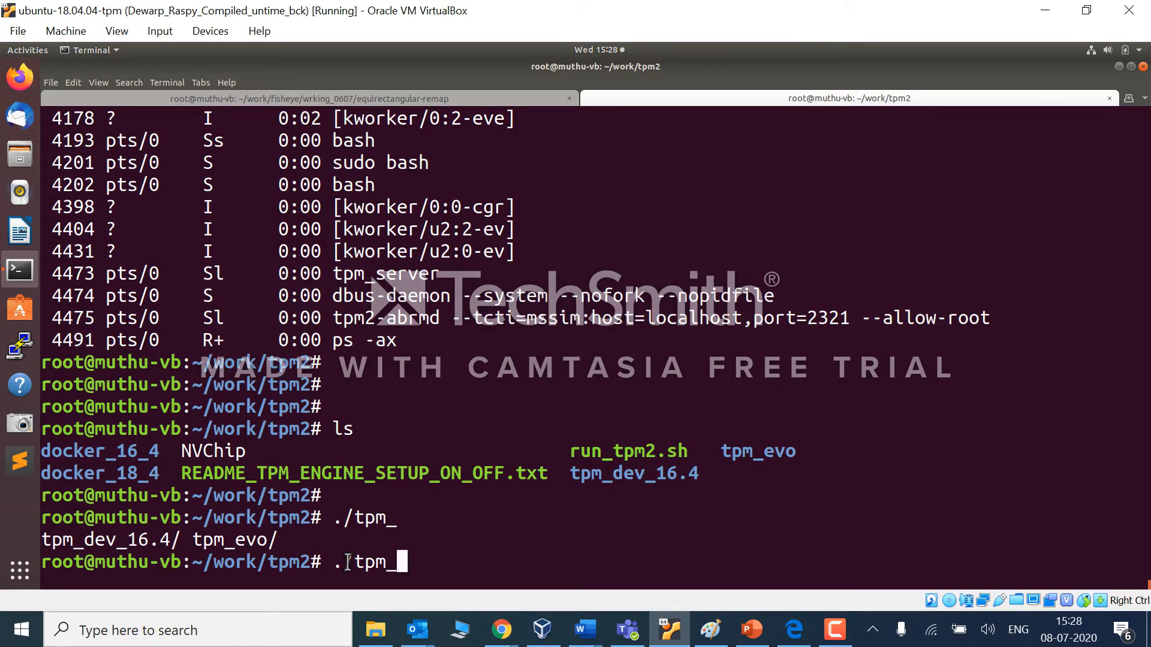
text(2)
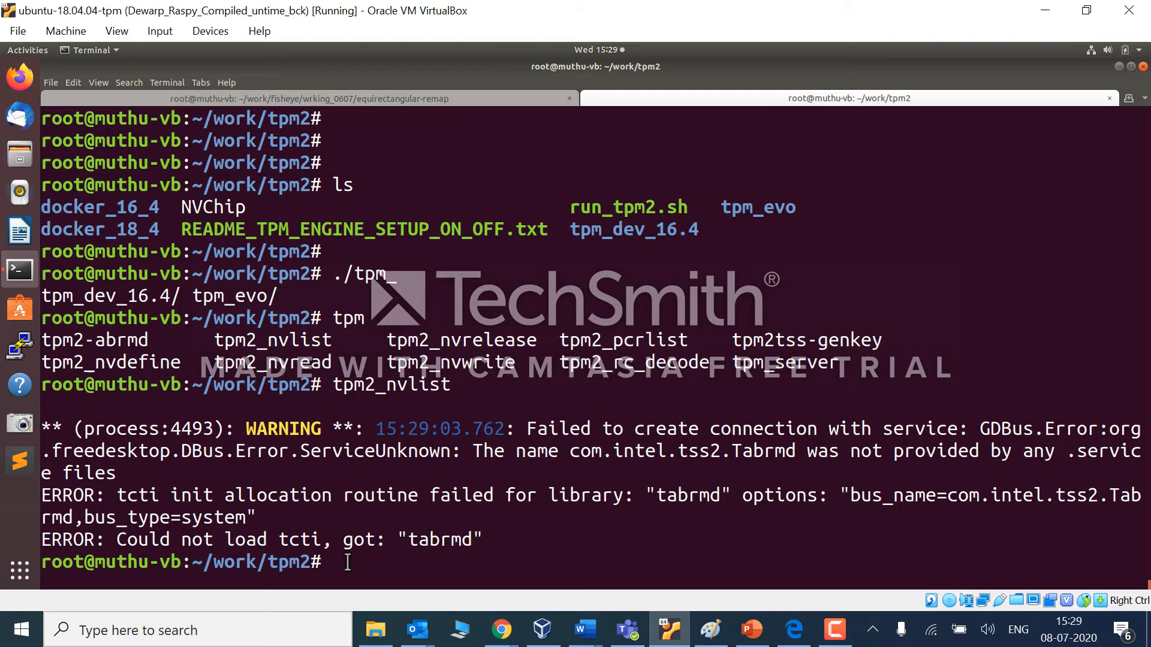
Run tpm2_nvdefine, which prints its usage options
text(./tp)
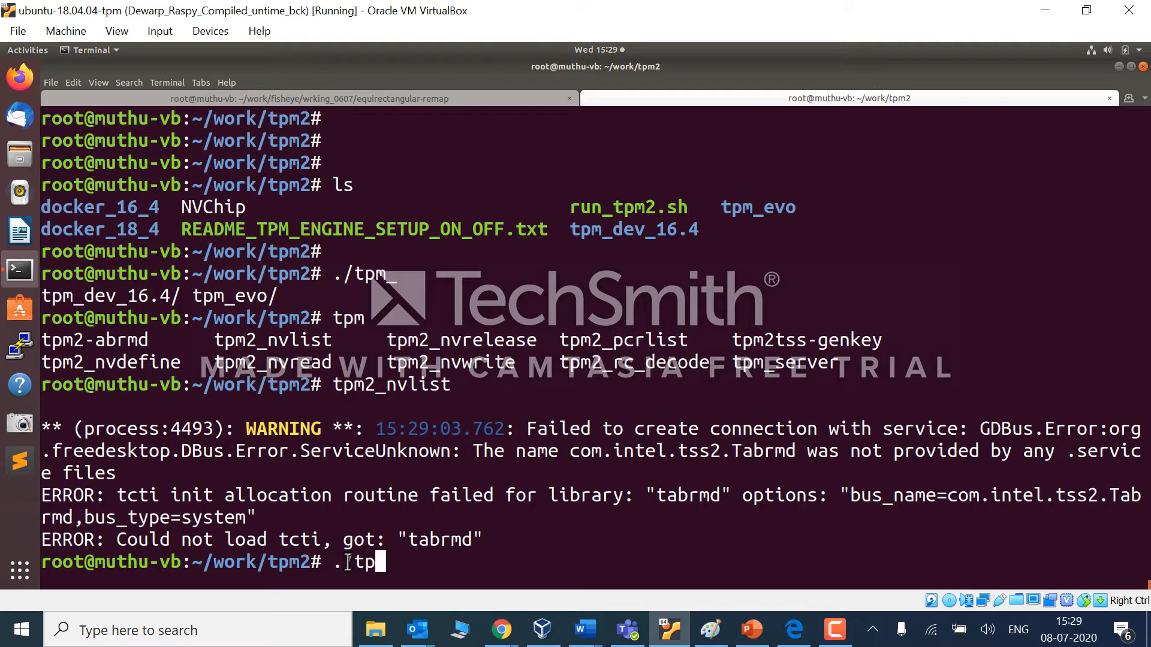
key(Backspace)
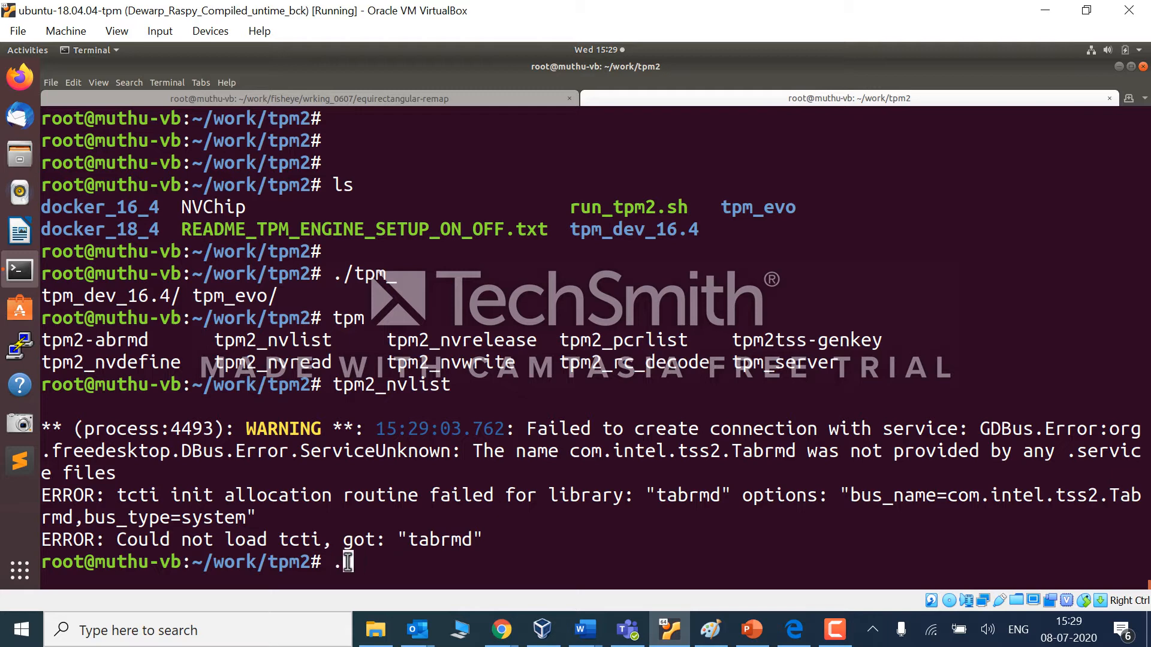
text(tpm2_nvdefine)
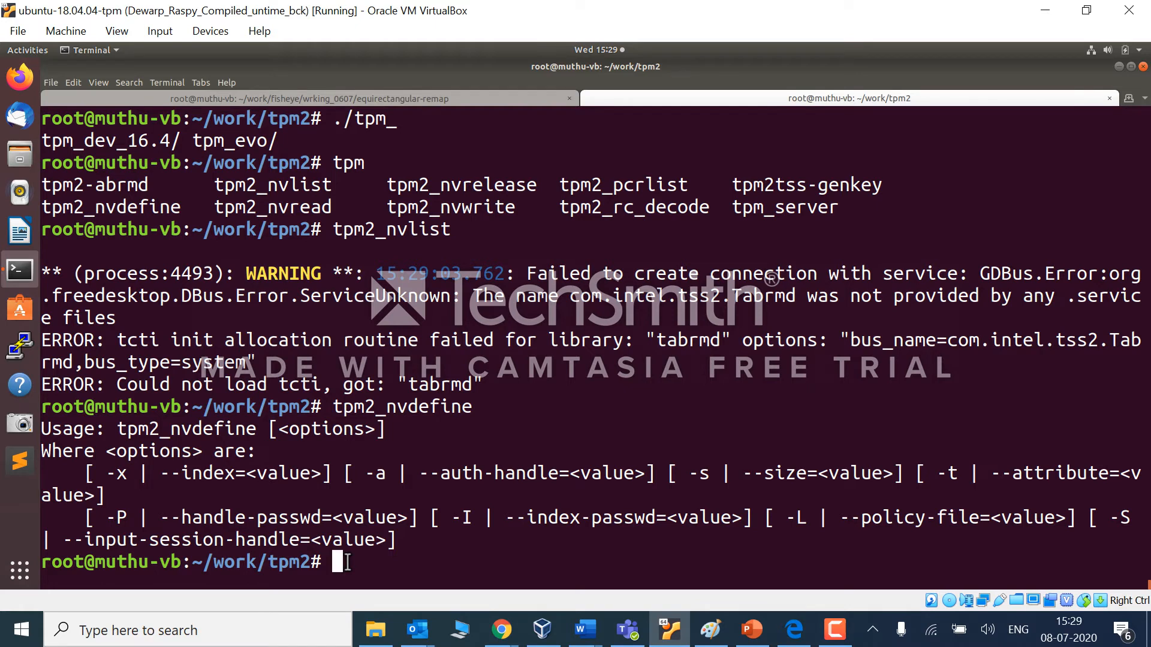
Retry tpm2_nvlist, still failing on tabrmd, then list the tpm2 work folder files
key(Return)
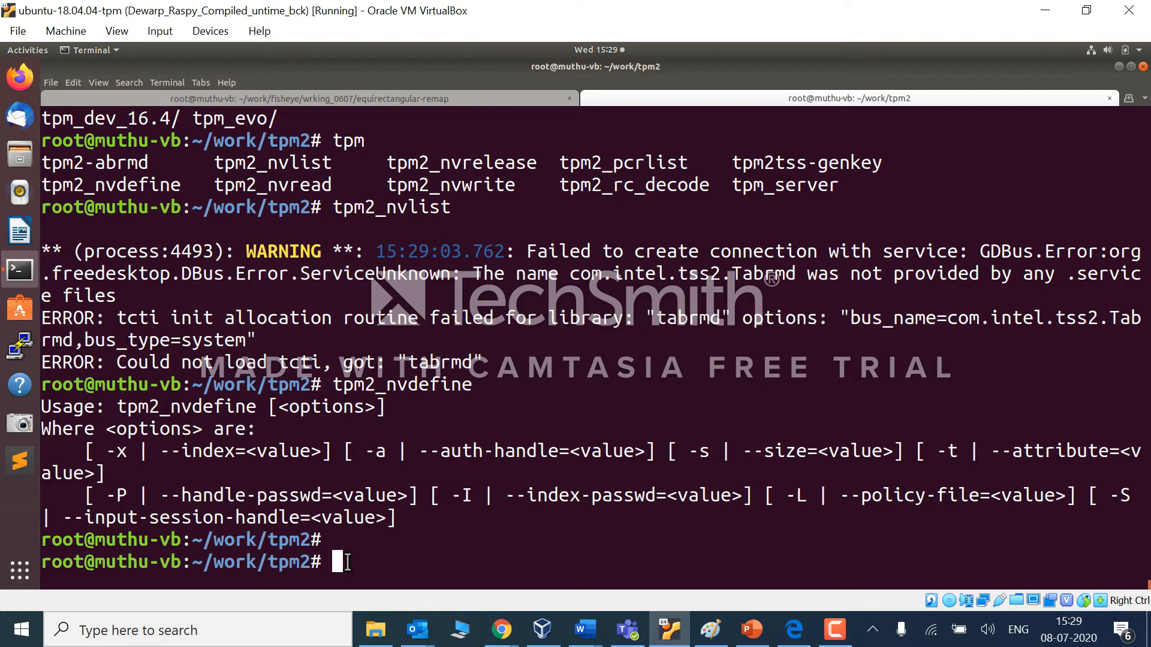
text(tpm)
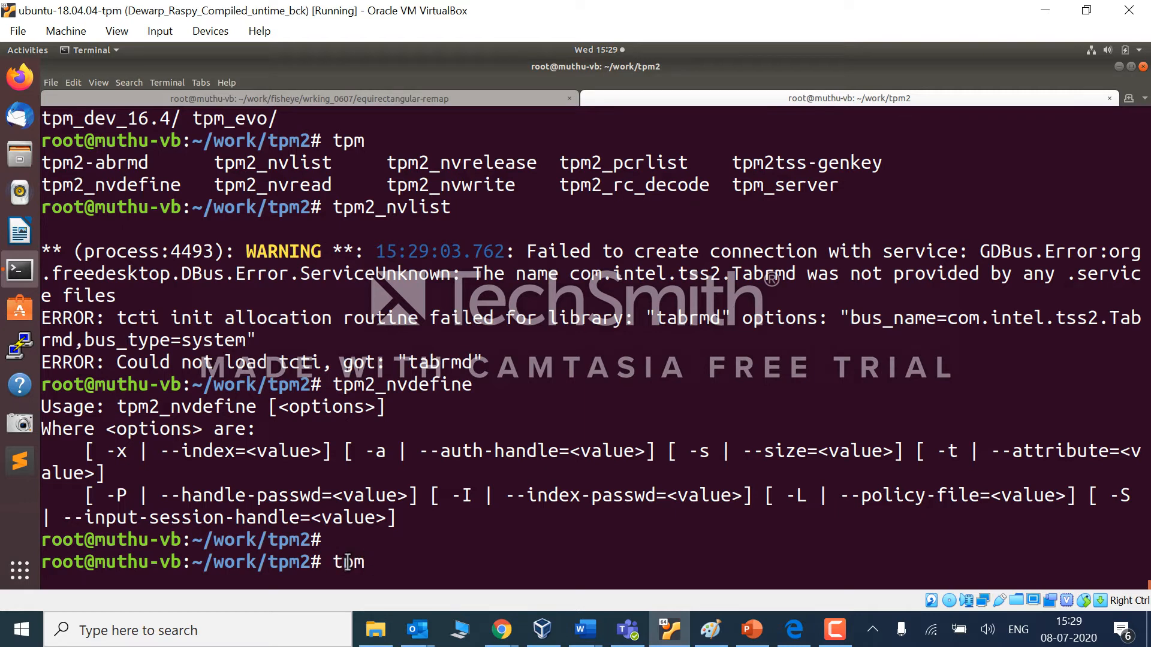
text(2_n)
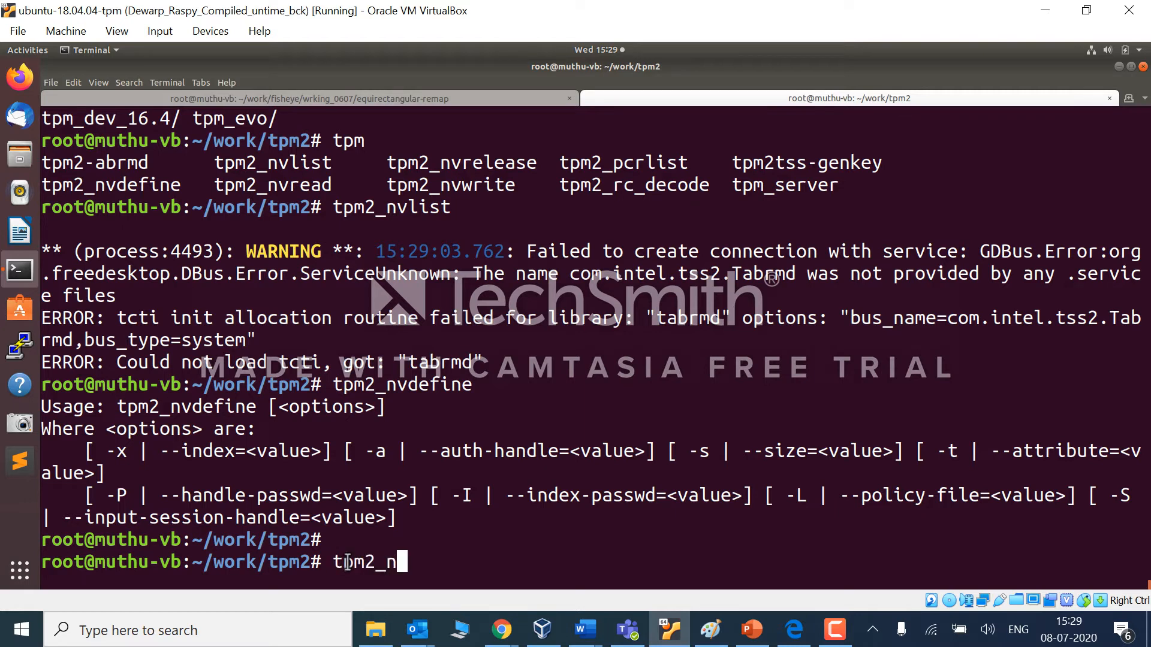
text(vlist)
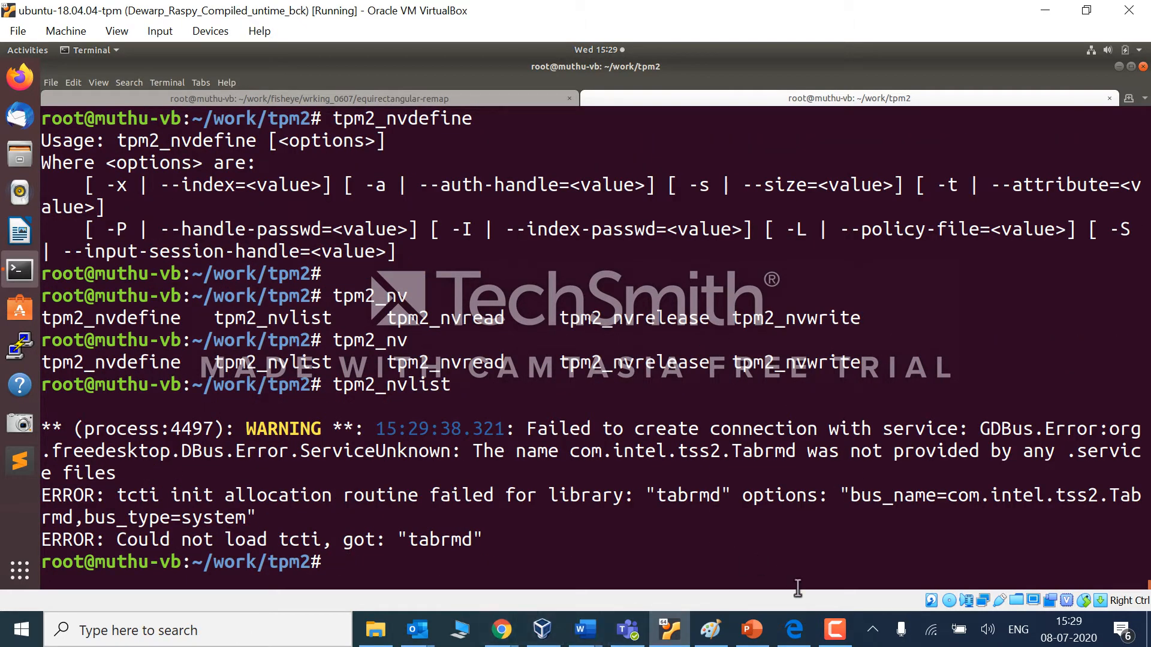
text(ls)
text(pa -ax)
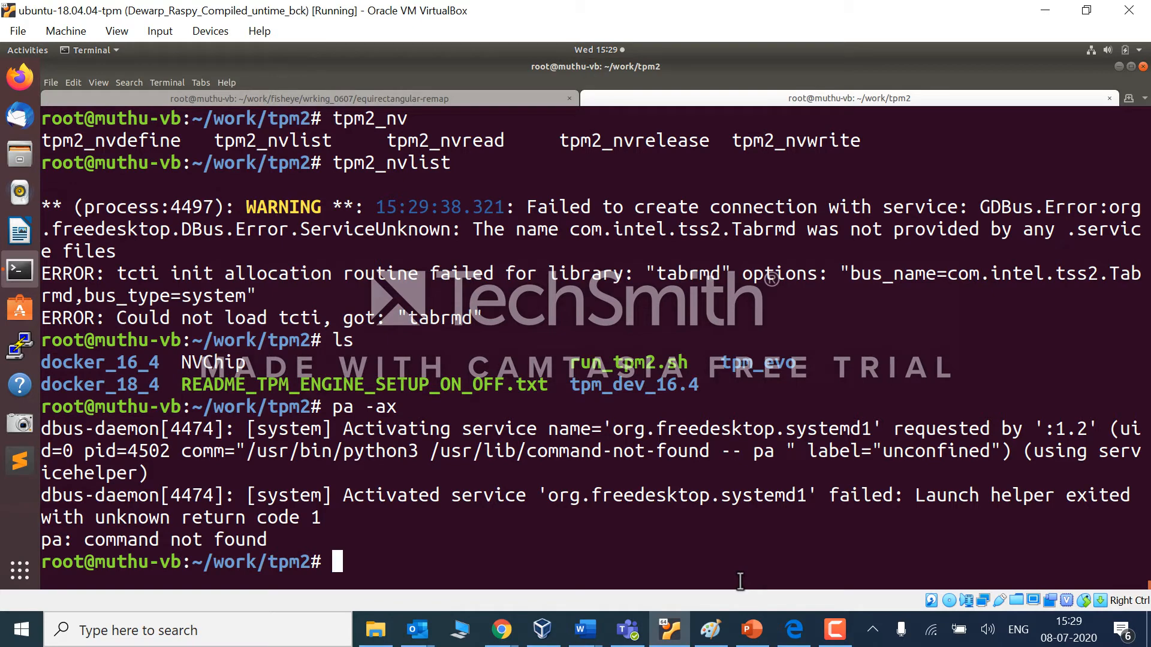
Find the tpm2-abrmd PID with ps -ax and kill it with kill -9 4475
text(ps)
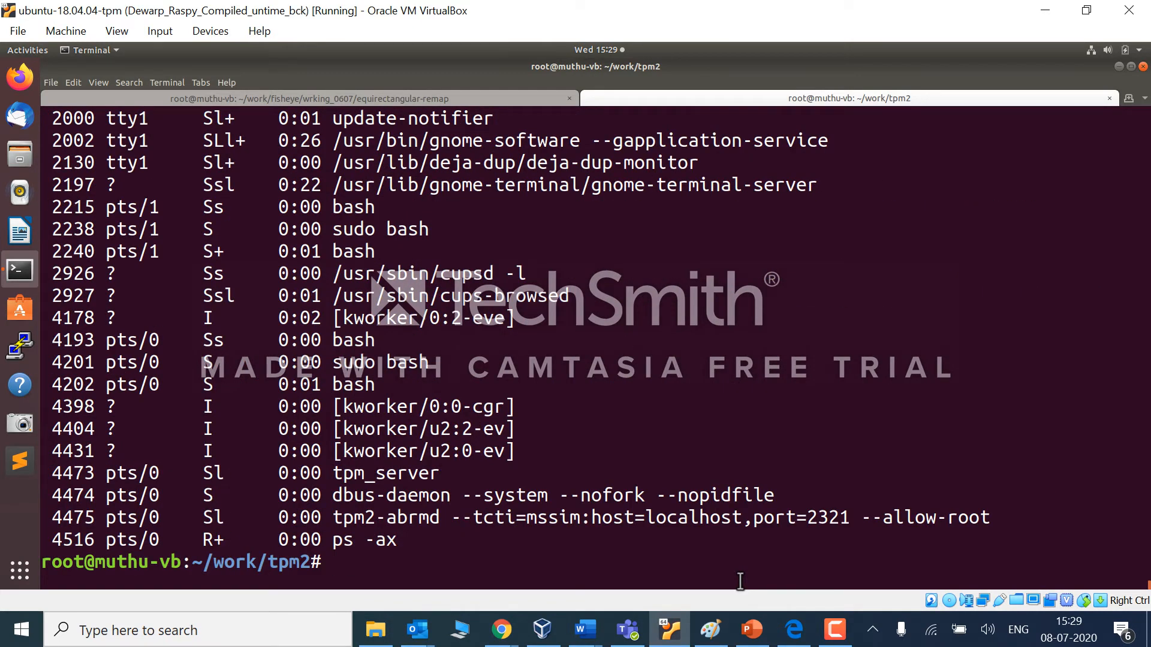
text(kill -9)
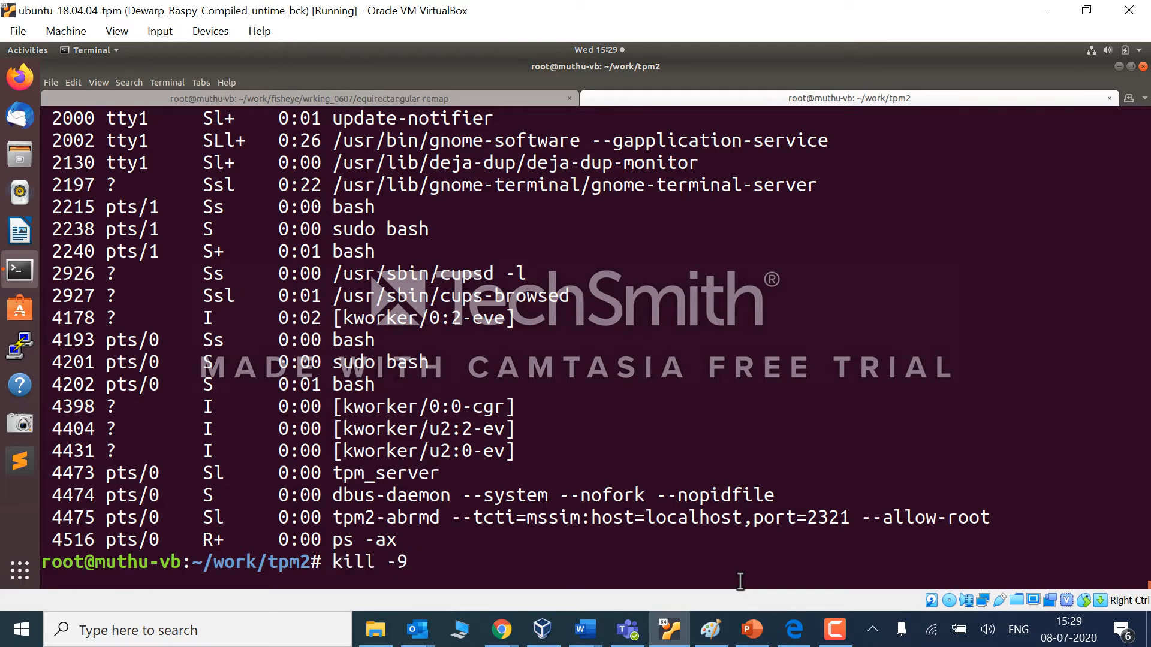
text(4475)
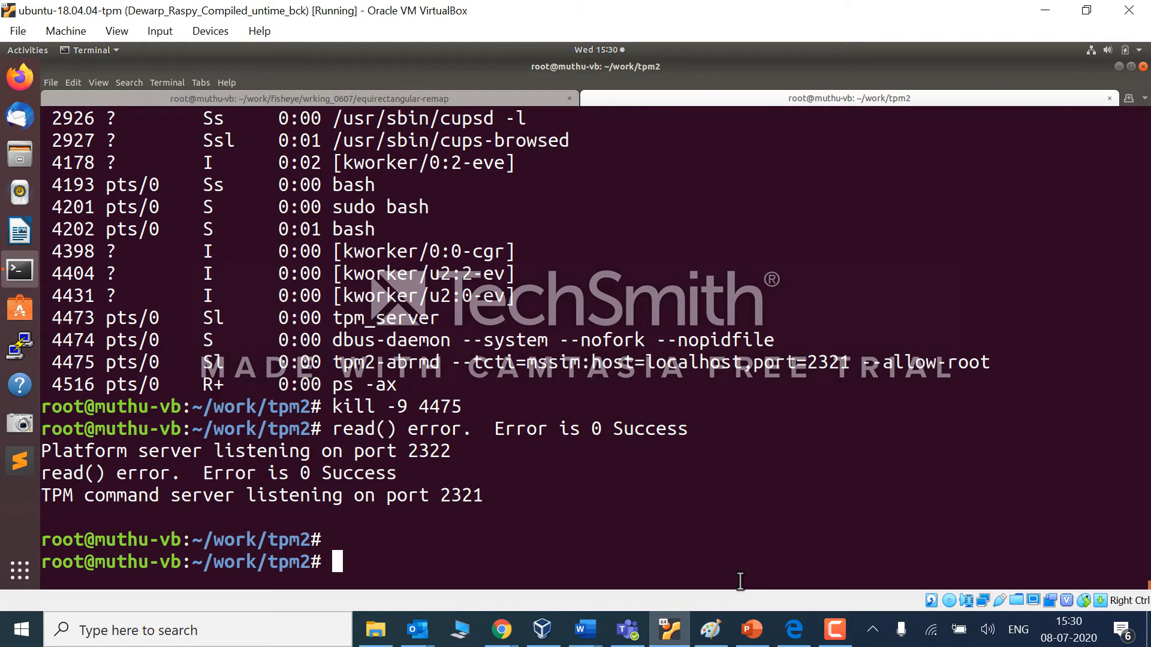
mouse_move(350, 378)
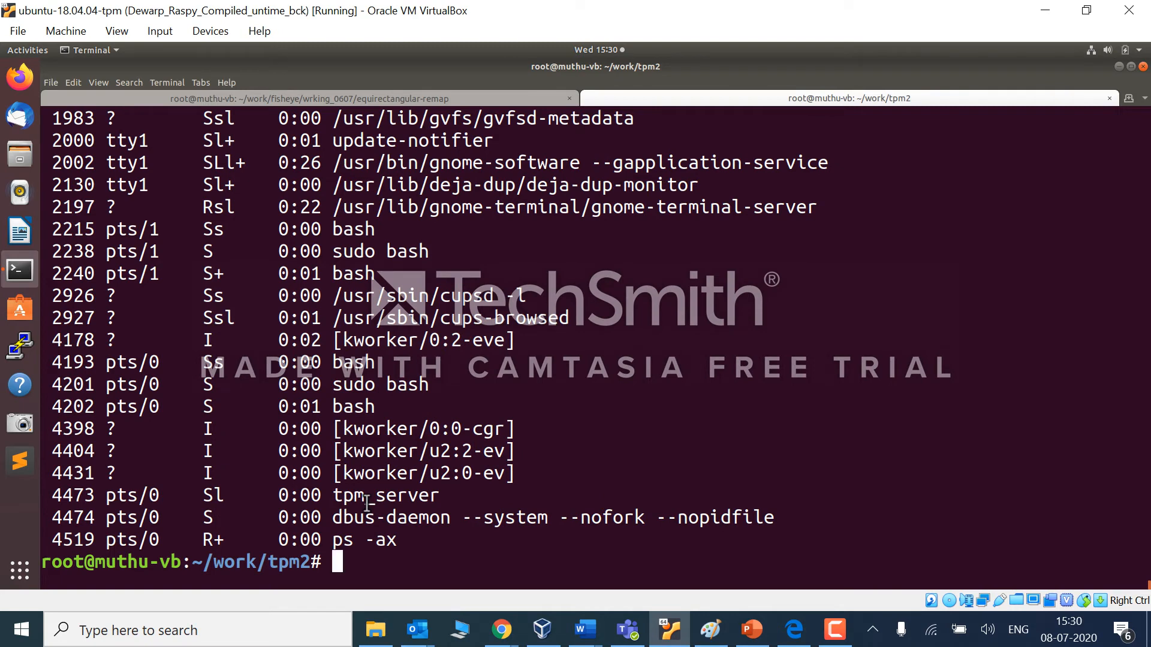
Recheck ps -ax showing only tpm_server and dbus-daemon, discarding a partial command
text(tp)
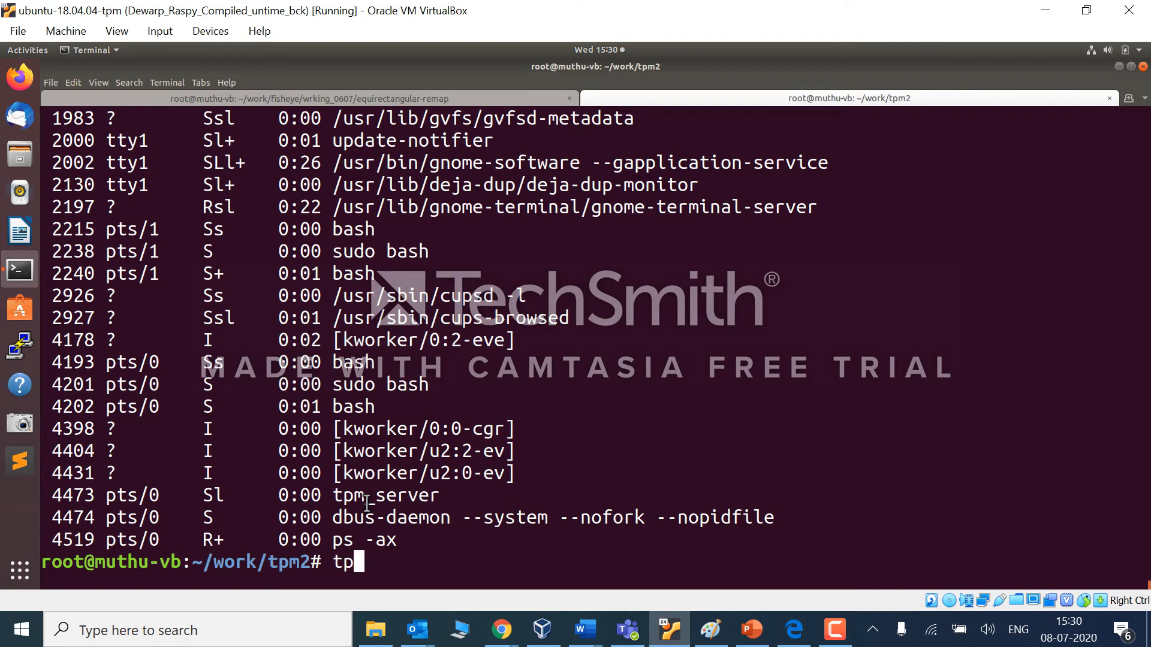
key(ctrl+r)
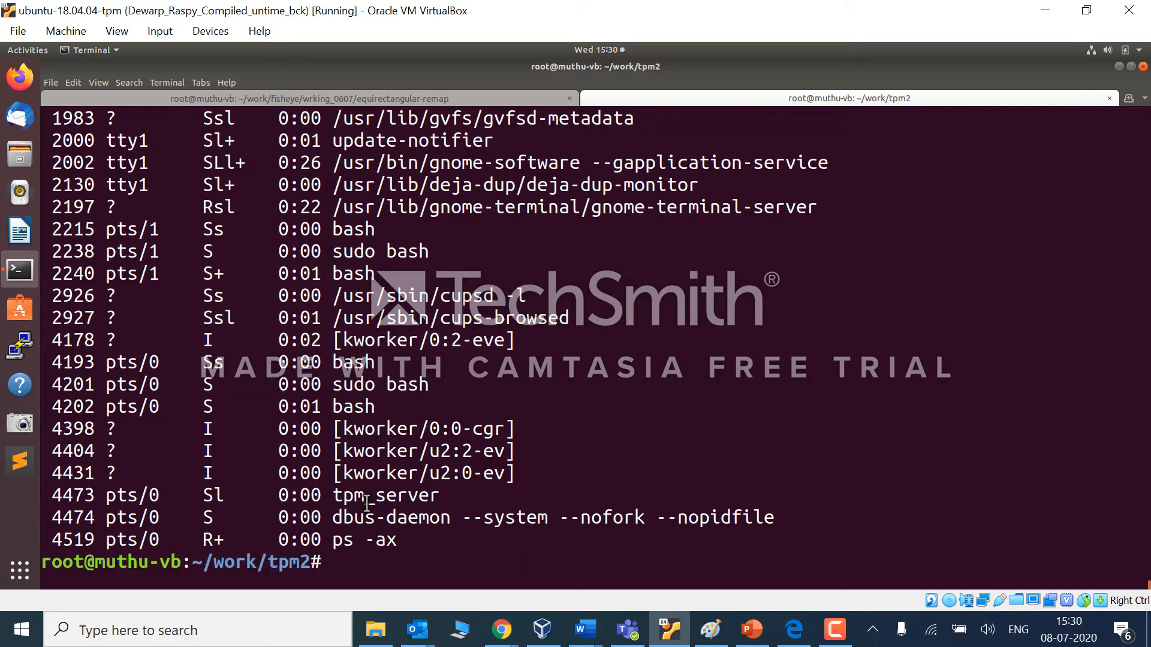
Relaunch tpm2-abrmd with mssim TCTI on localhost port 2321 and confirm it via ps -ax
text(vi run_tpm2.sh)
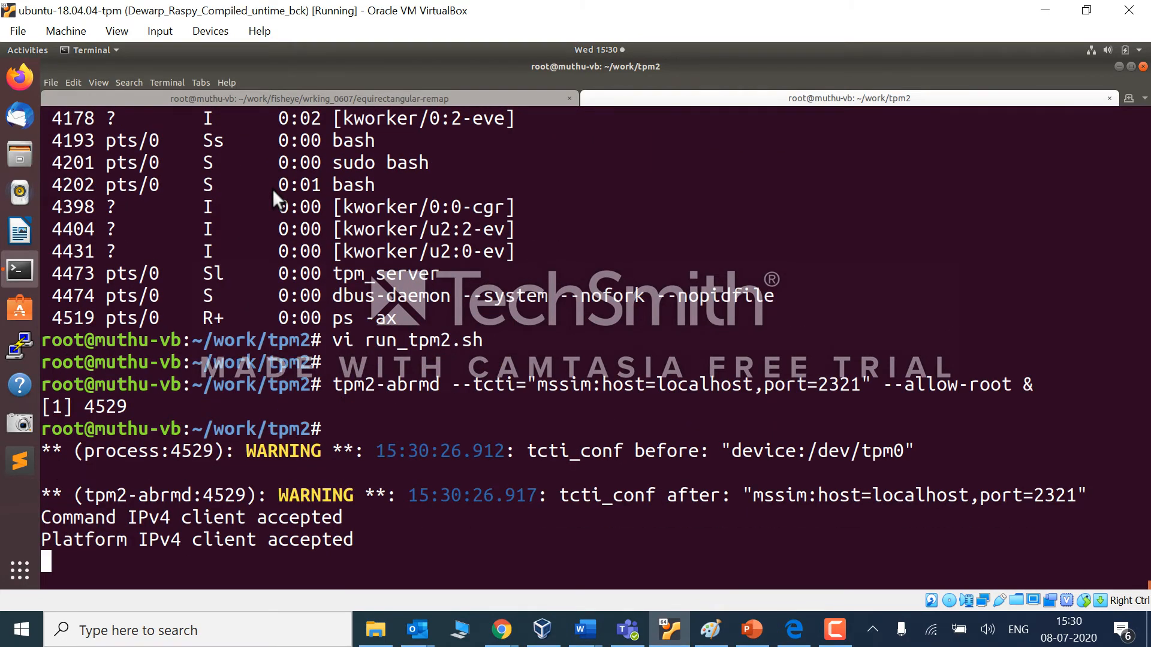
text(ps -ax)
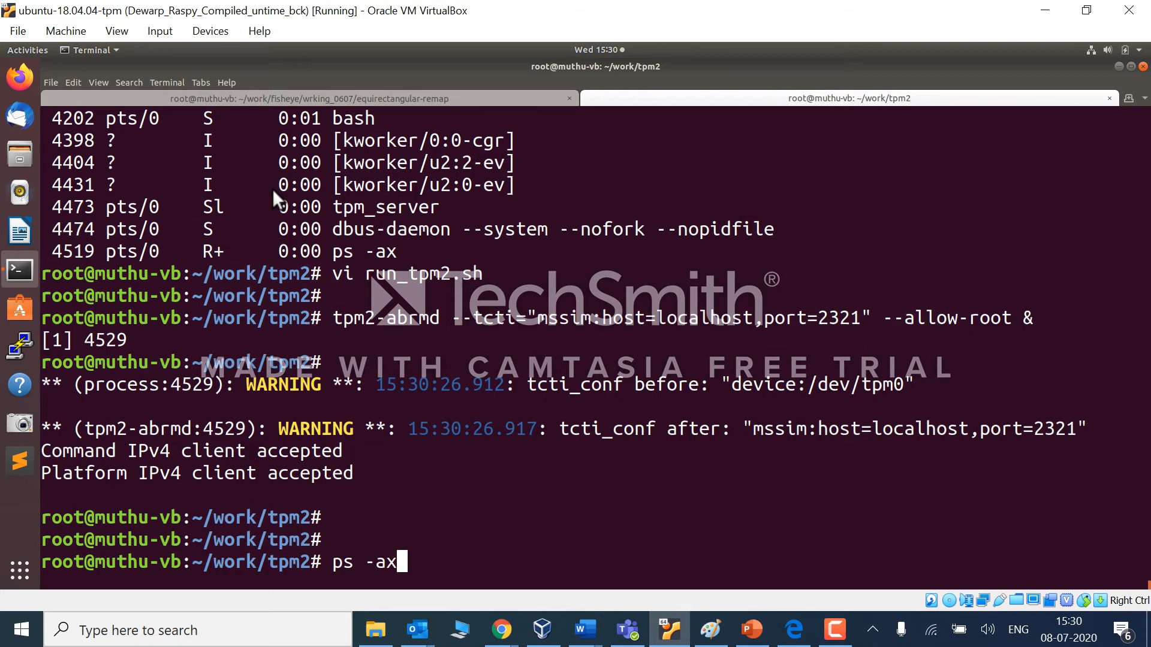
Run tpm2_nvlist, which now returns without errors
text(tpm)
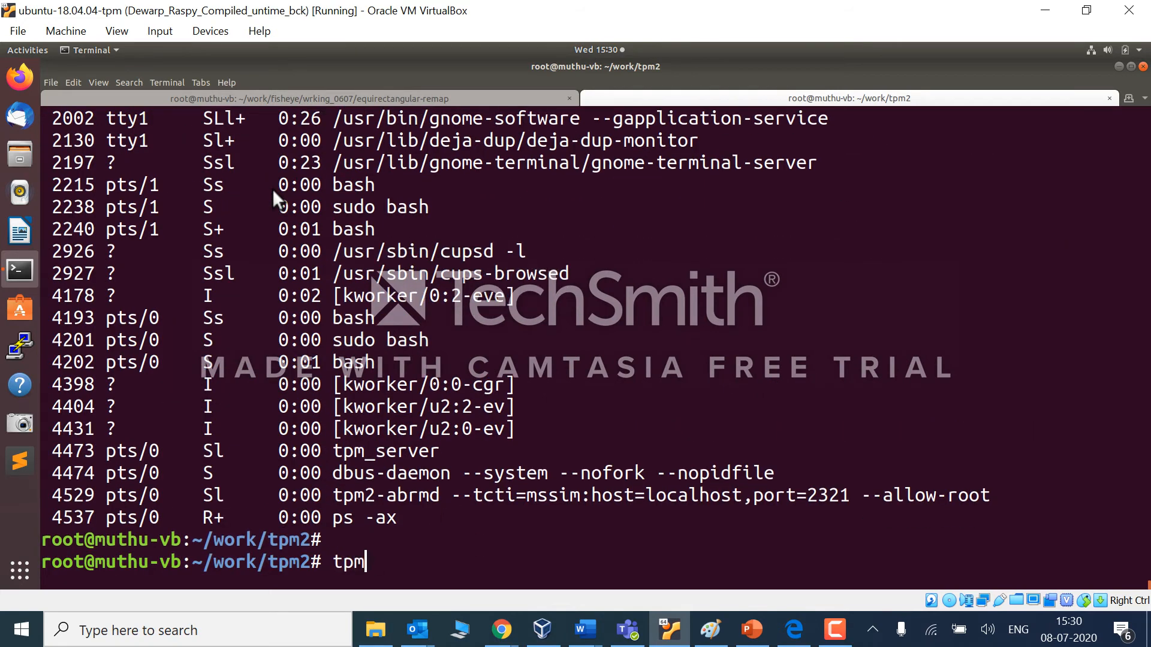
text(2_nv)
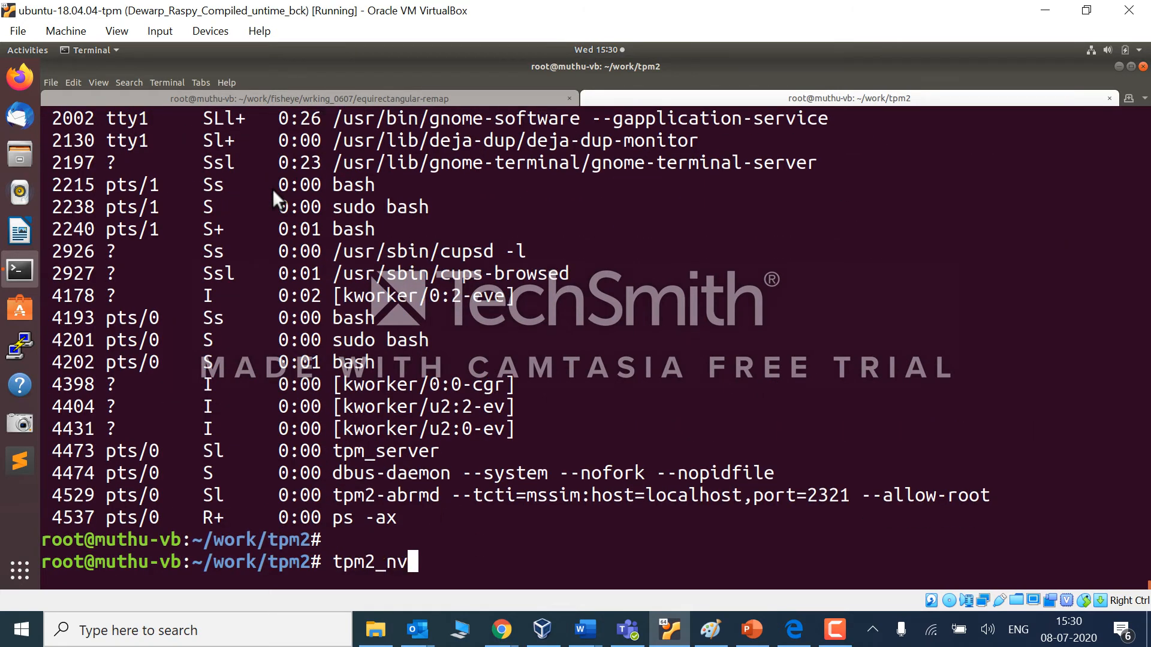
key(Return)
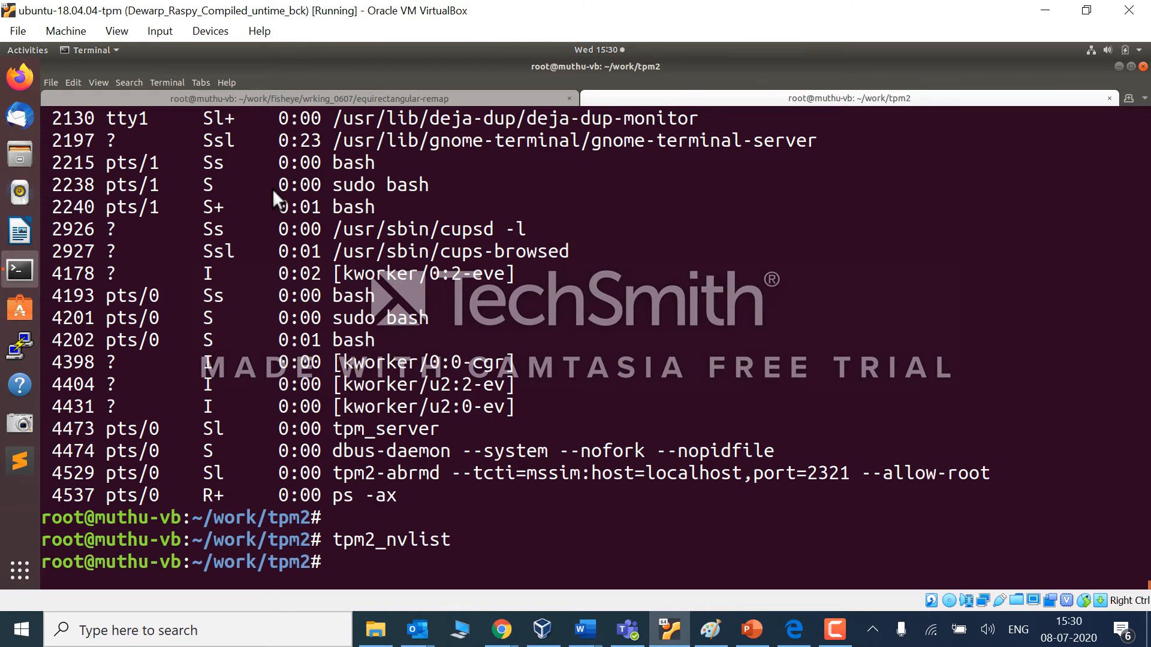
Run tpm2_pcrlist to dump PCR values for all banks through sha512
text(tpm2_)
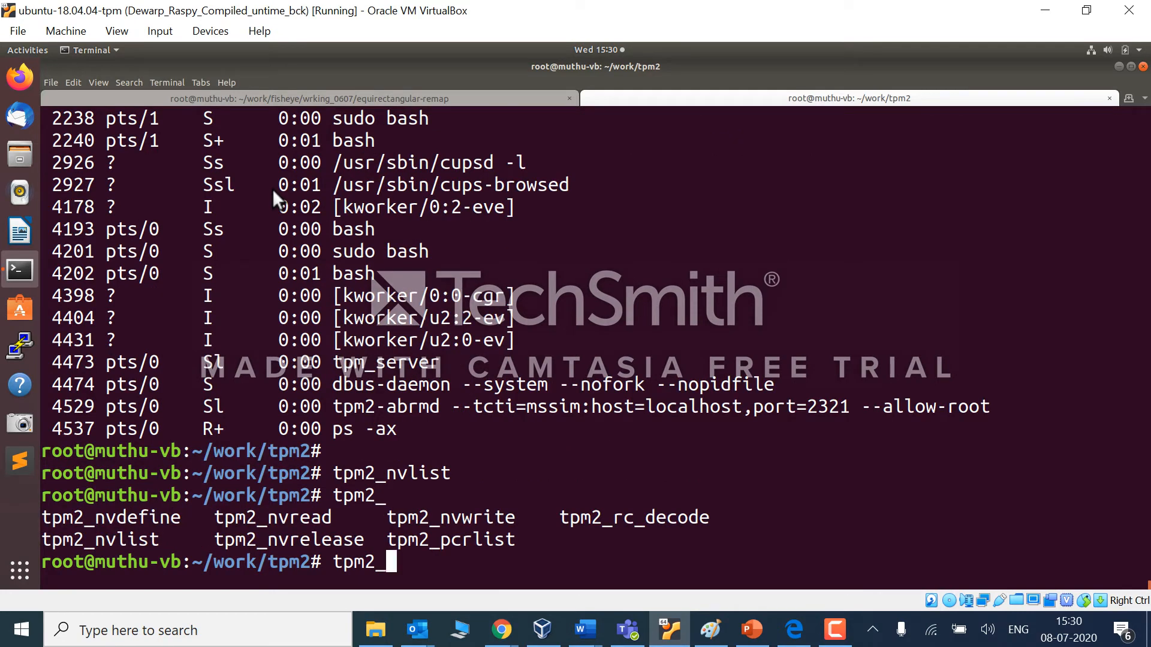
text(p)
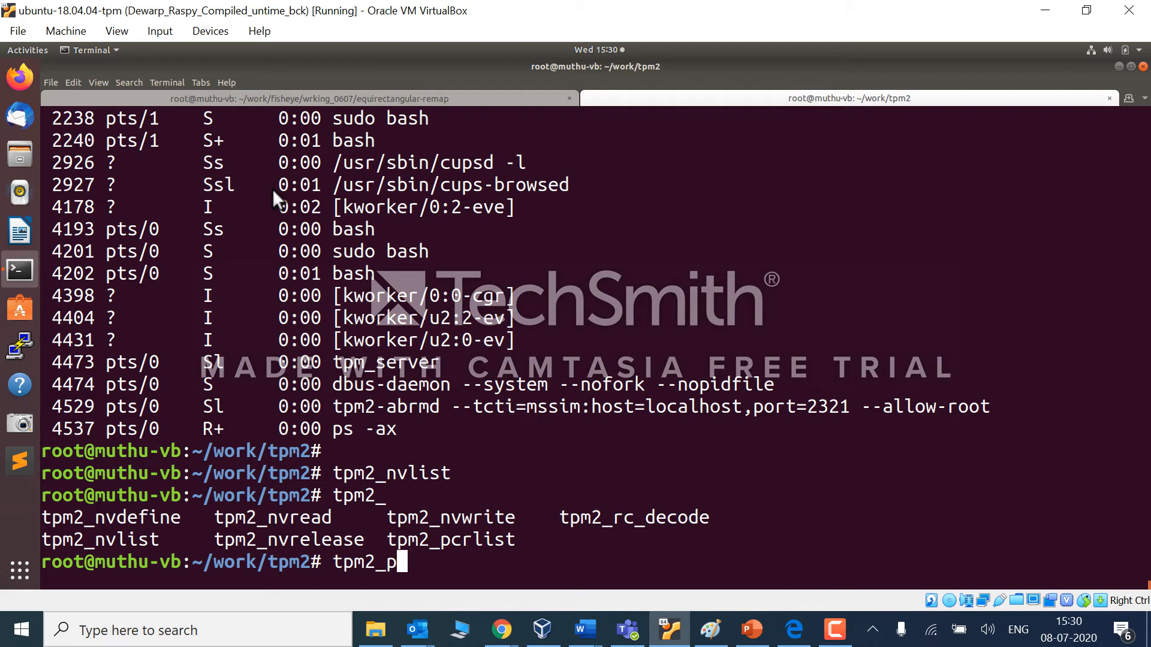
key(Return)
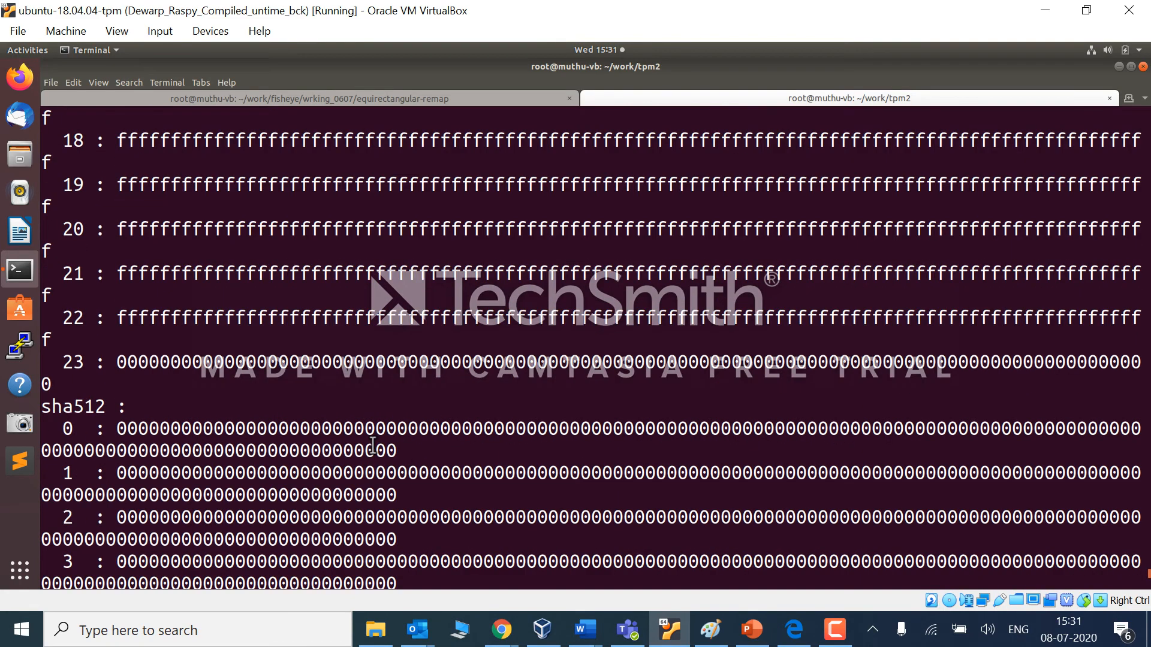
scroll(down, 3)
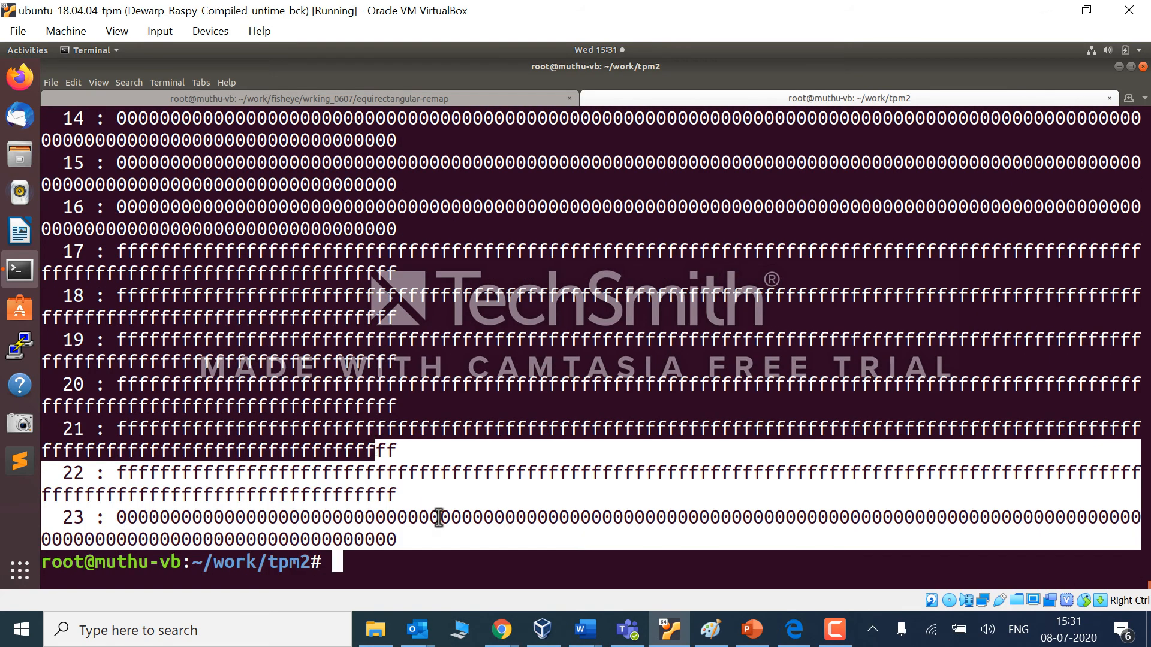
key(Return)
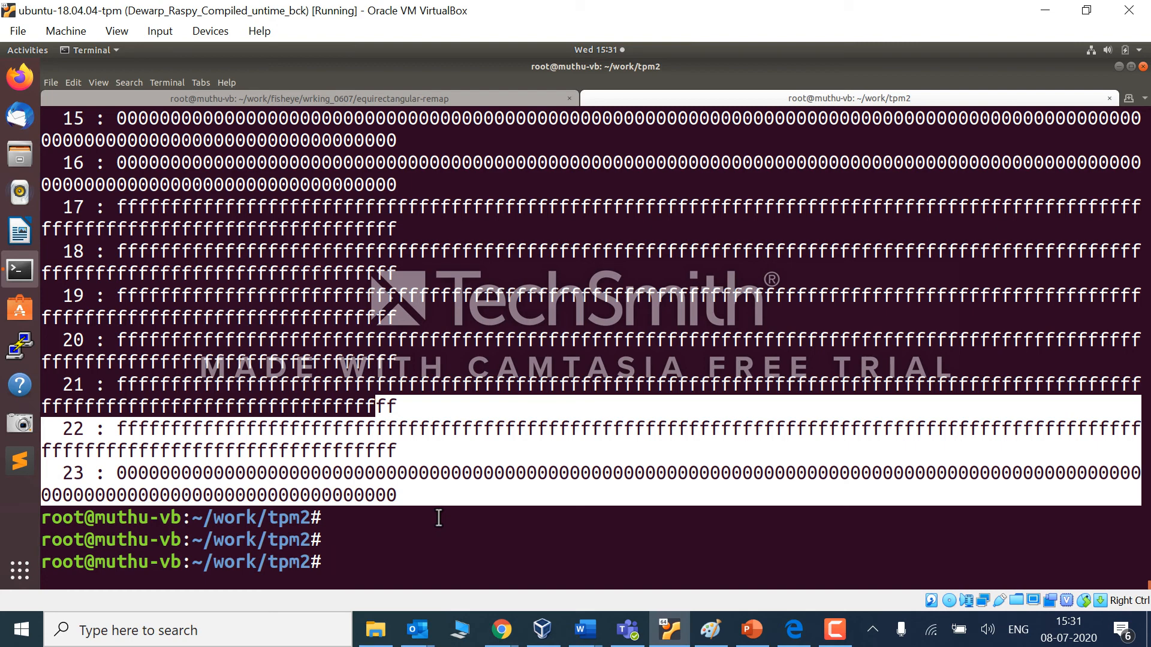
key(shift)
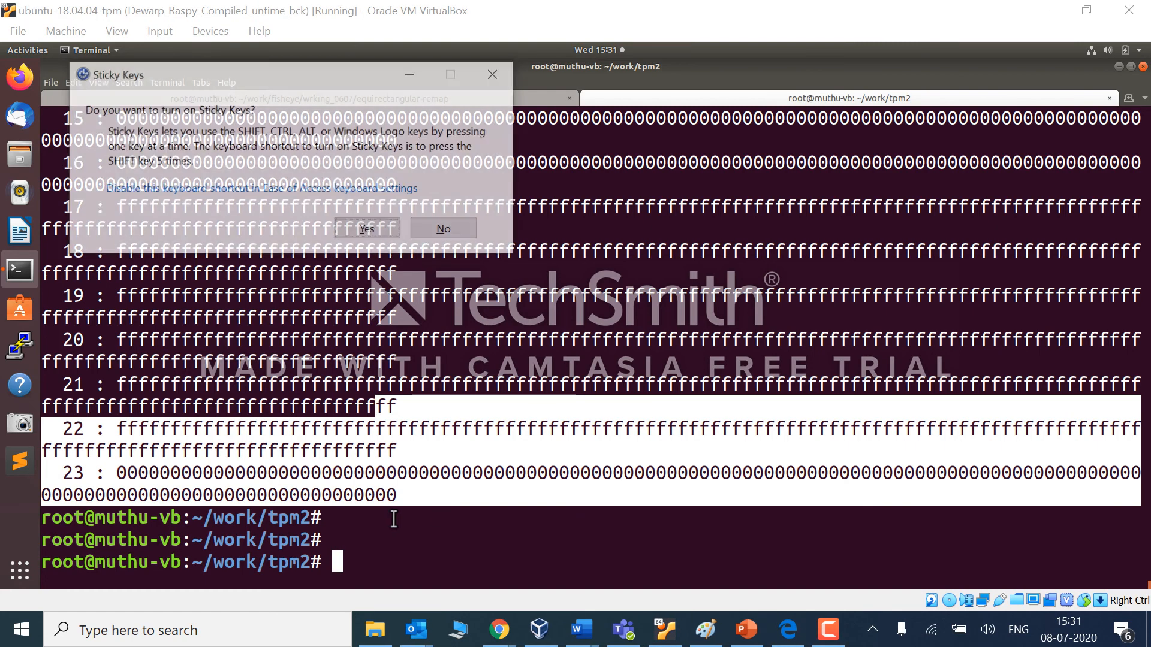